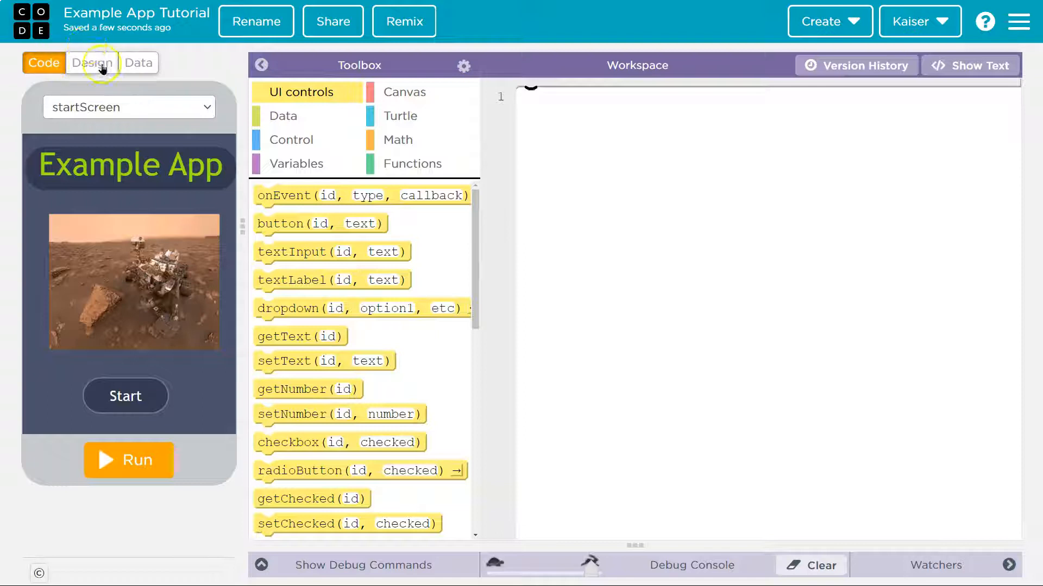
# Switch to Design mode and show startScreen's properties
pyautogui.click(92, 62)
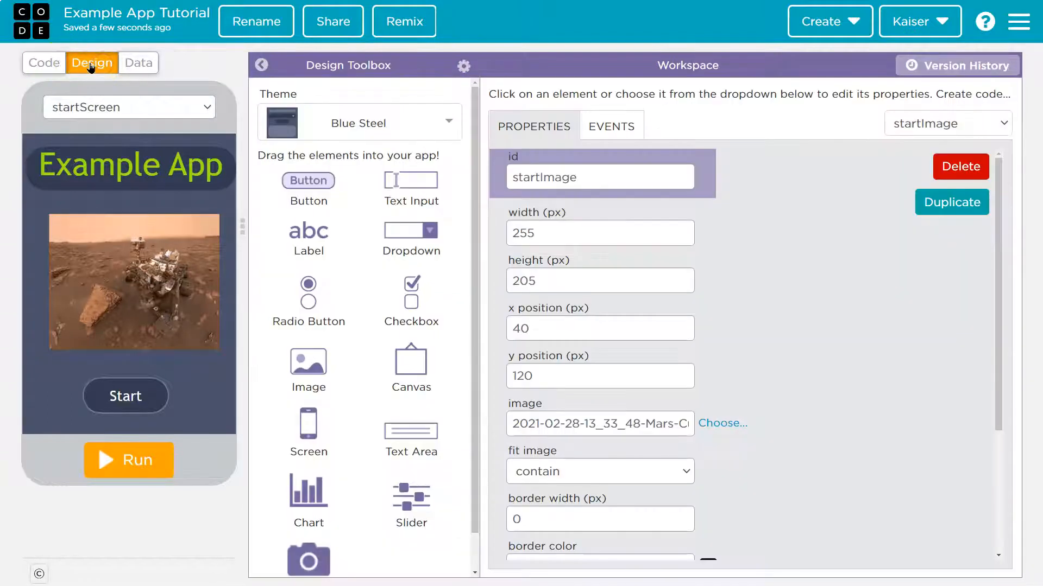
pyautogui.moveTo(139, 130)
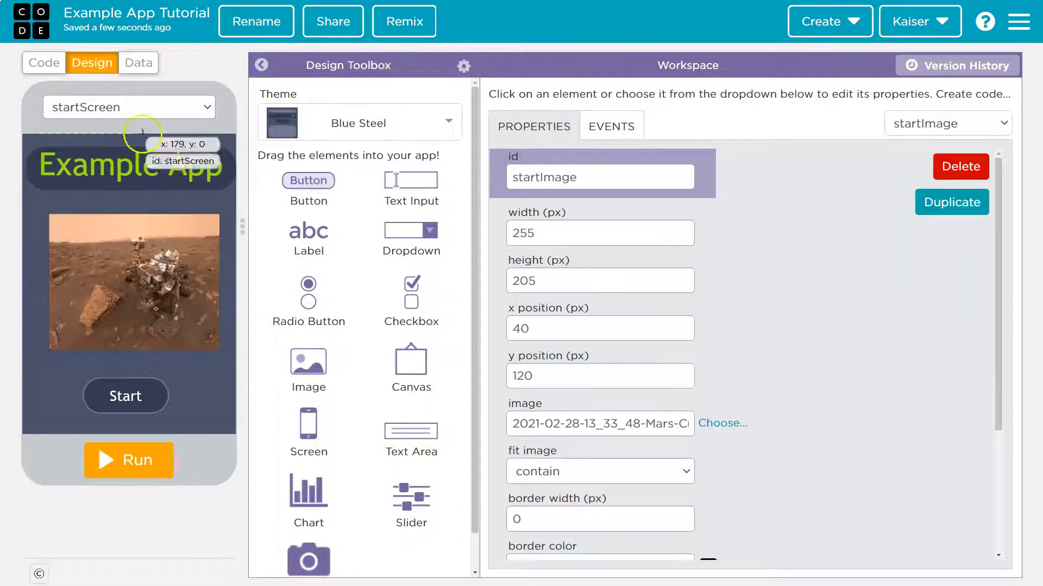
pyautogui.moveTo(202, 277)
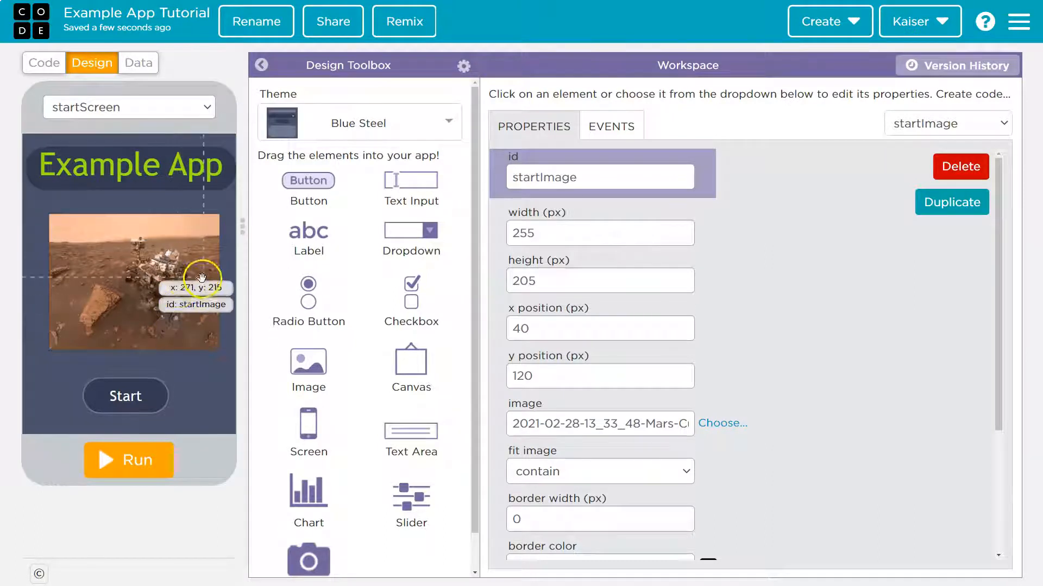
pyautogui.moveTo(233, 266)
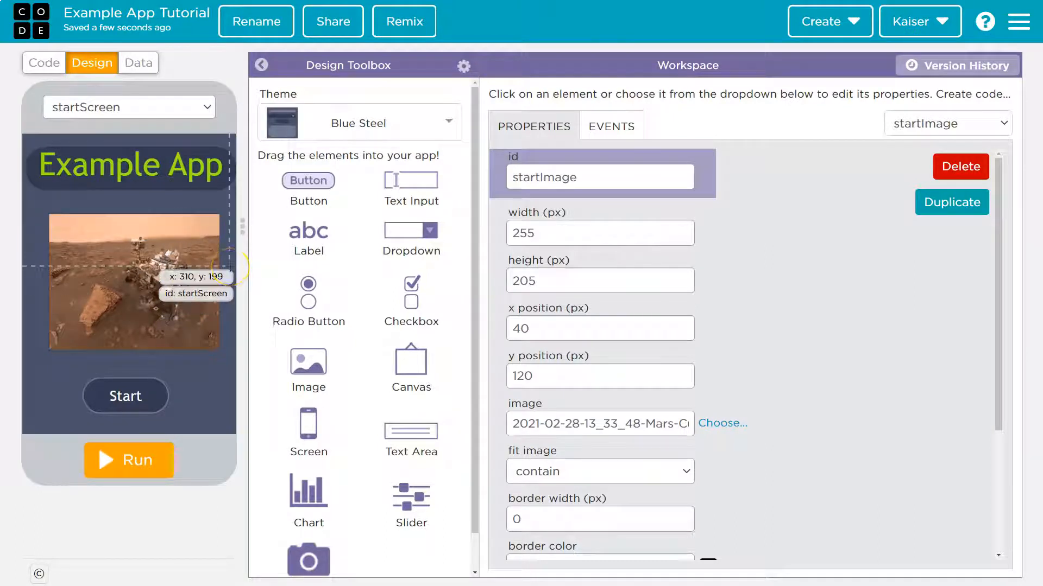
pyautogui.moveTo(231, 260)
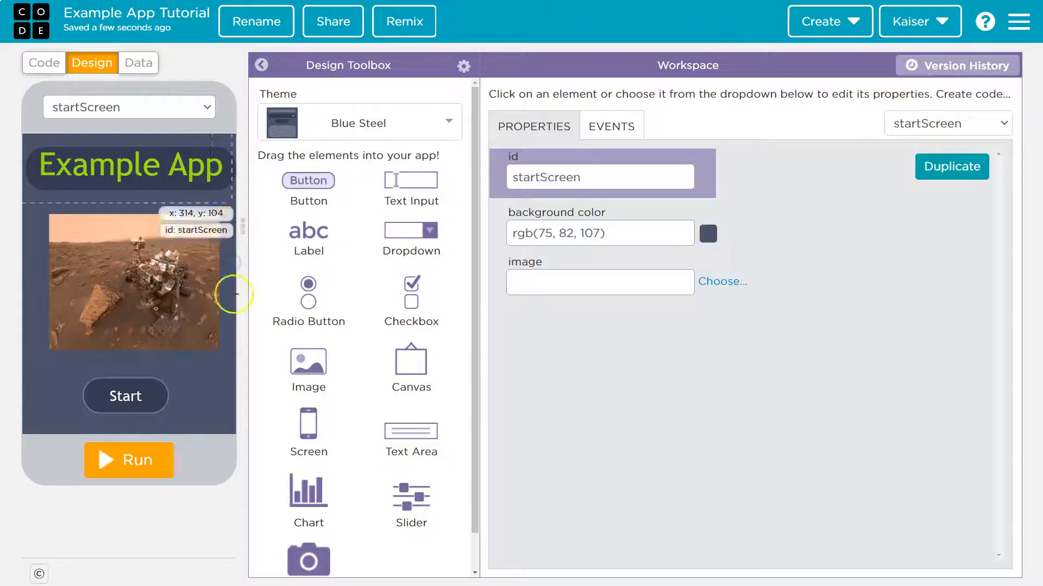
pyautogui.click(129, 107)
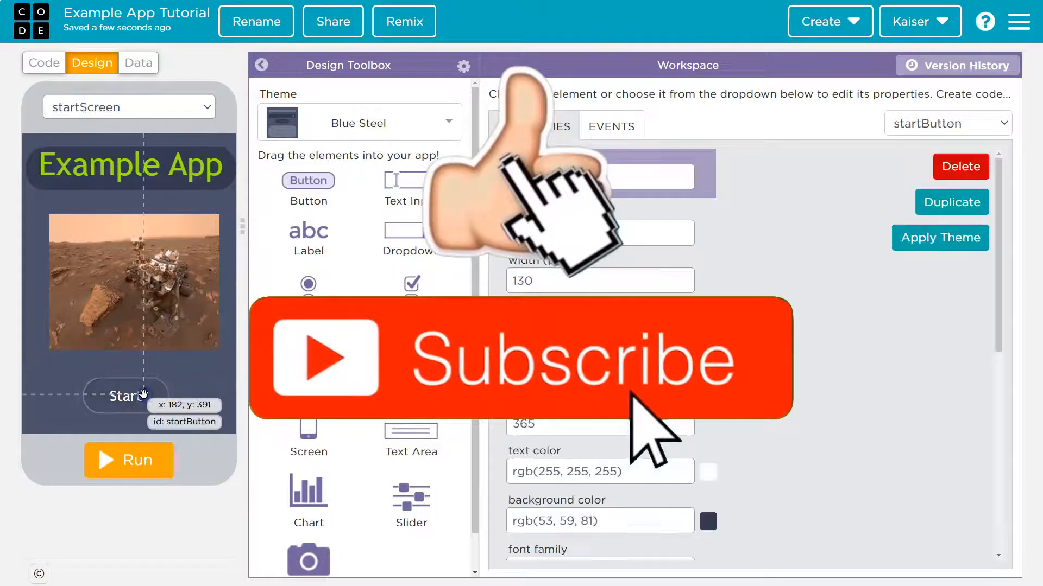
pyautogui.click(128, 107)
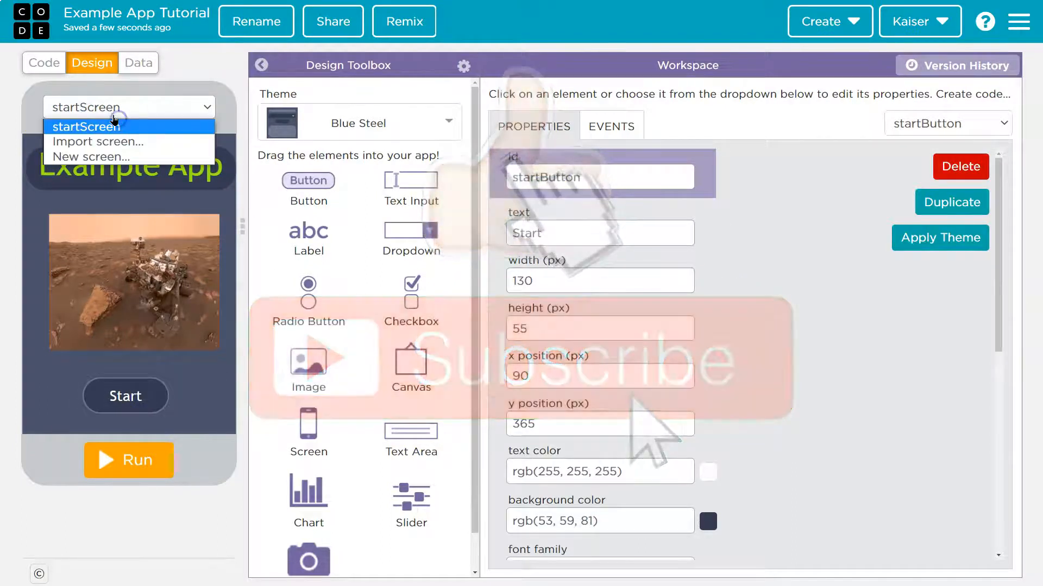
pyautogui.click(82, 127)
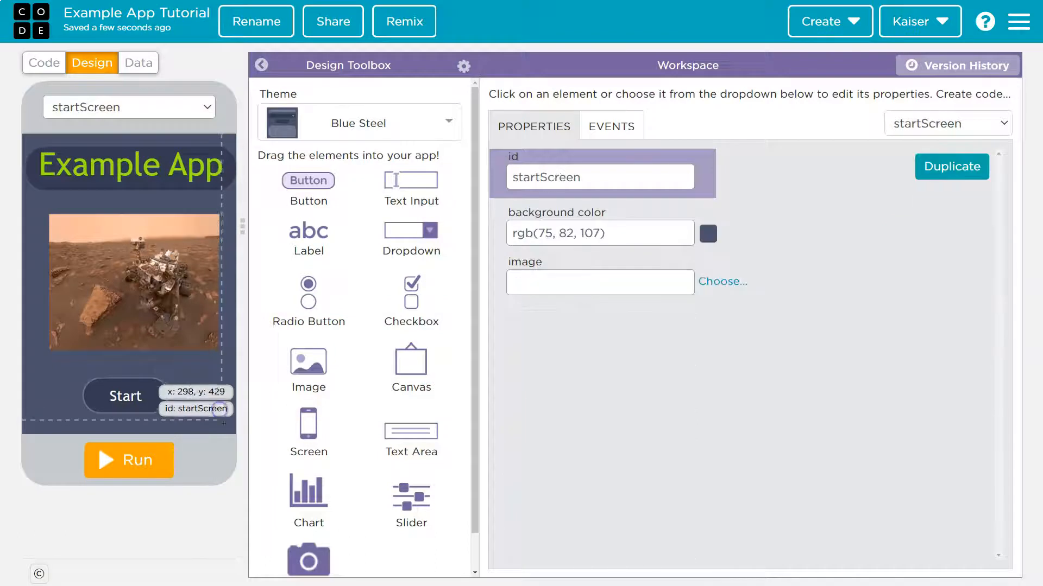
pyautogui.moveTo(195, 408)
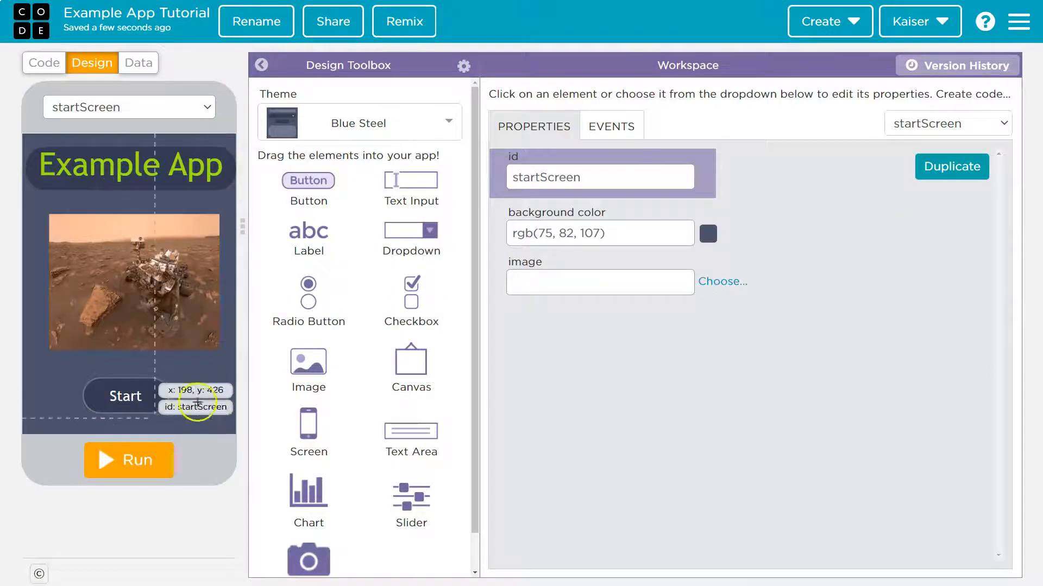
pyautogui.moveTo(320, 231)
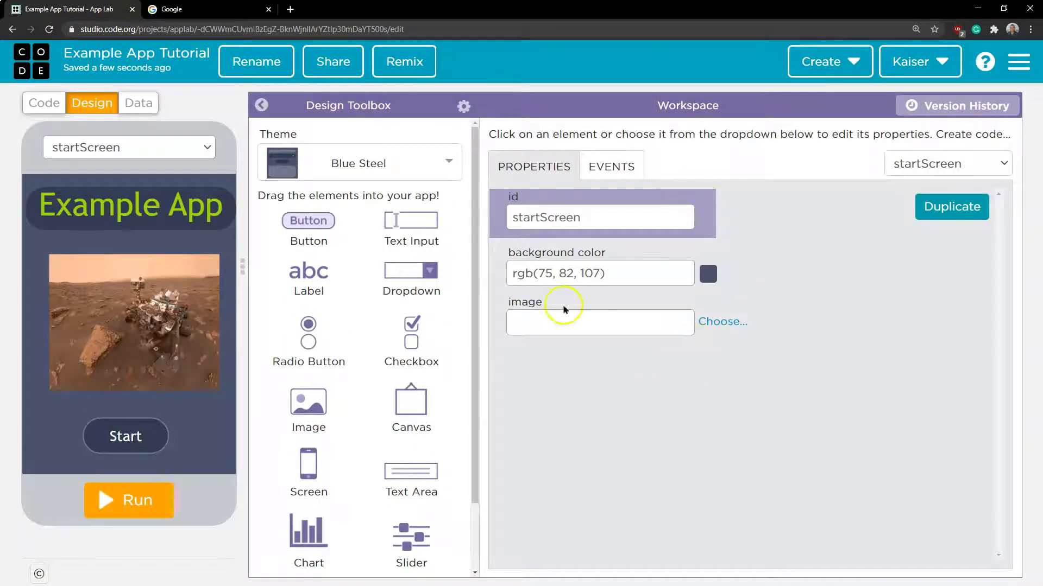
# Search Google for 'computers' and show the image results
pyautogui.click(170, 9)
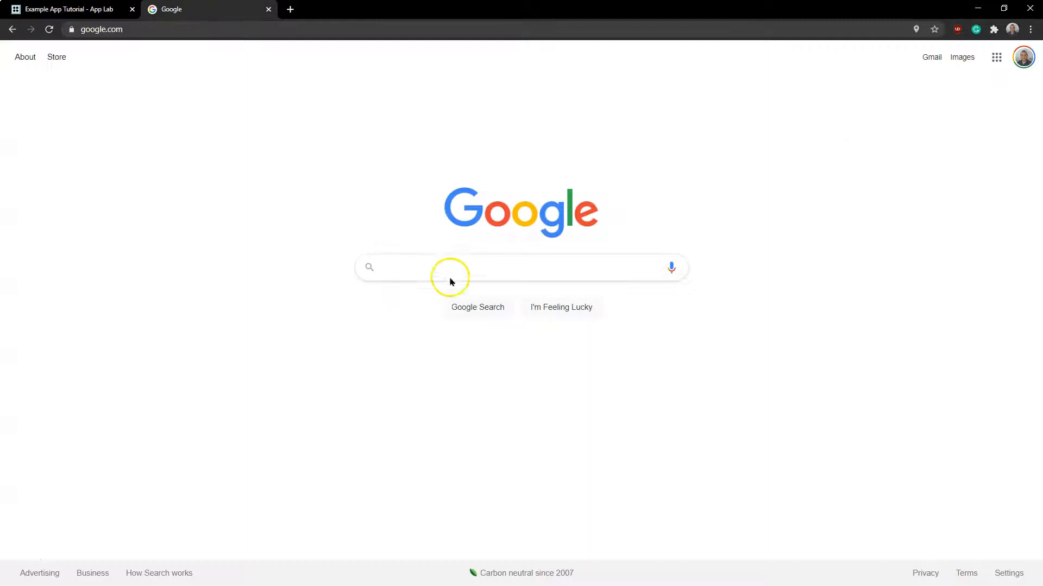
pyautogui.write('compu')
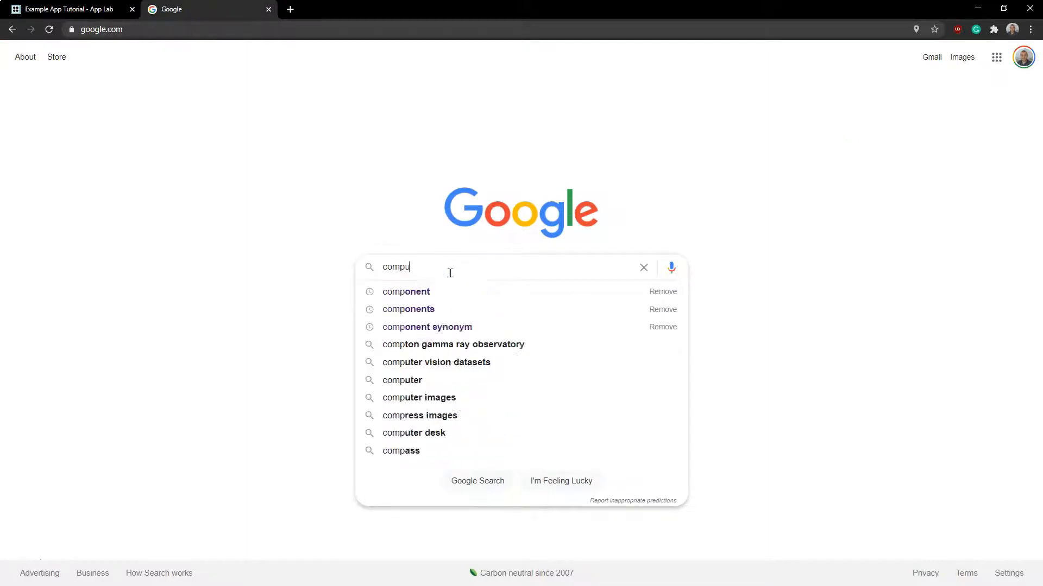
pyautogui.press('Return')
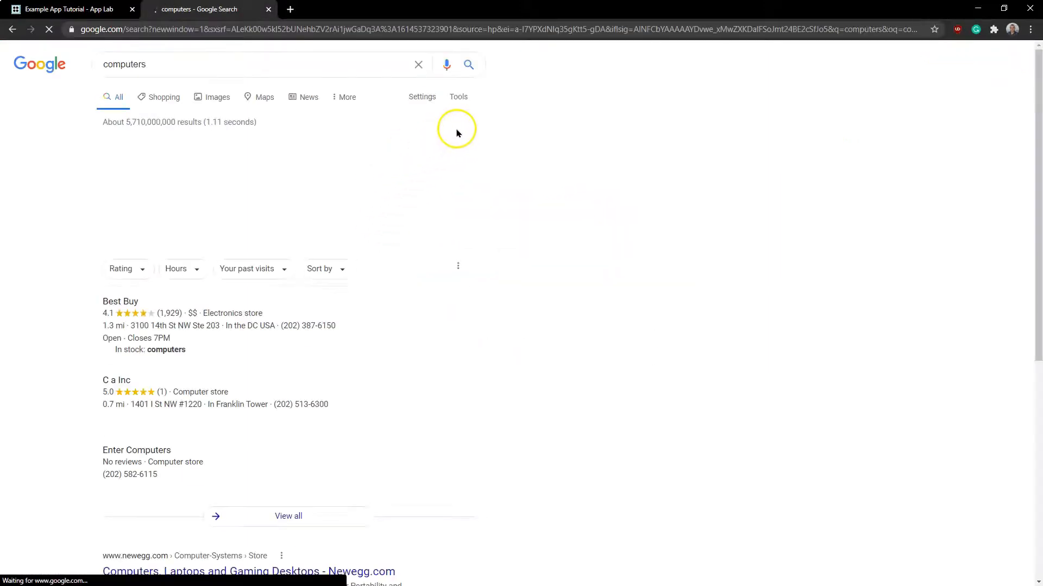
pyautogui.click(217, 97)
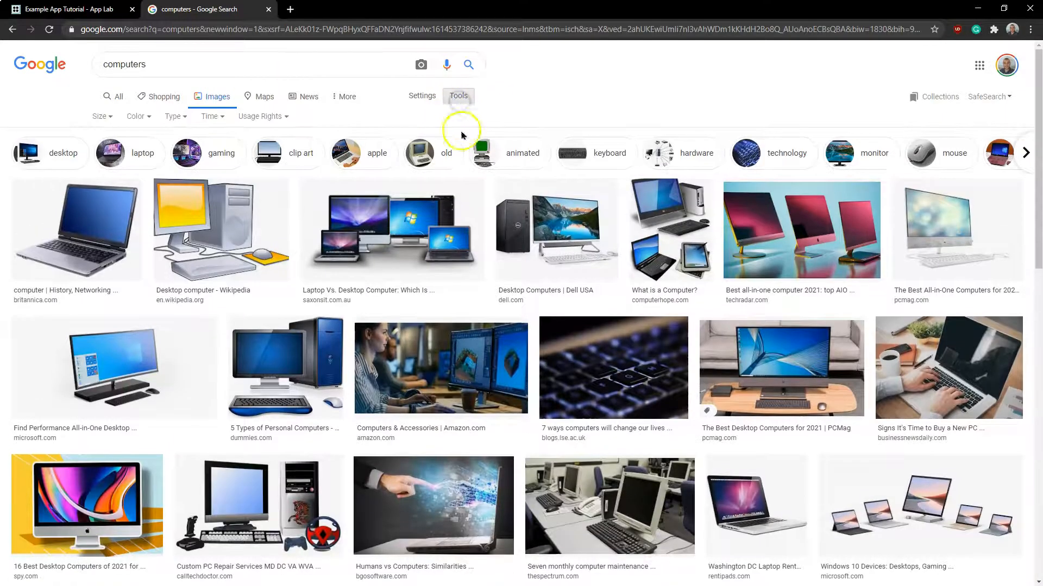
# Filter results to Creative Commons licenses and preview a desktop computer photo
pyautogui.click(261, 117)
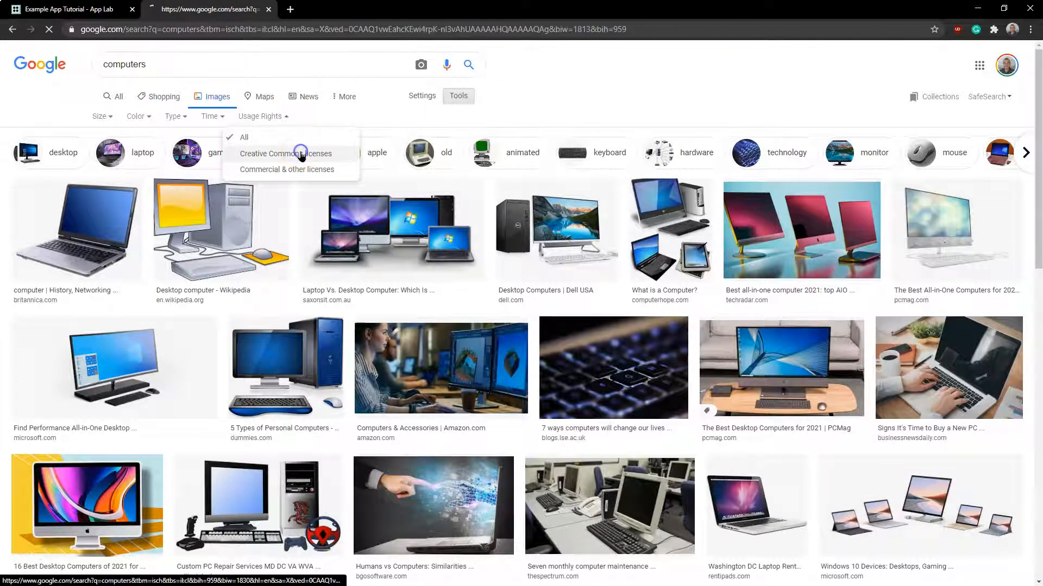
pyautogui.click(285, 154)
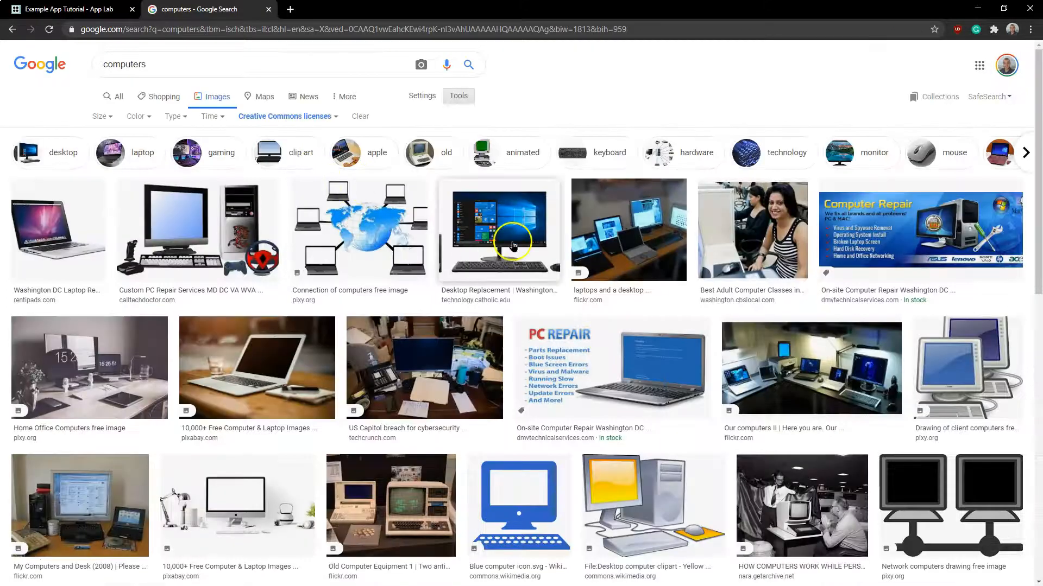
pyautogui.click(501, 230)
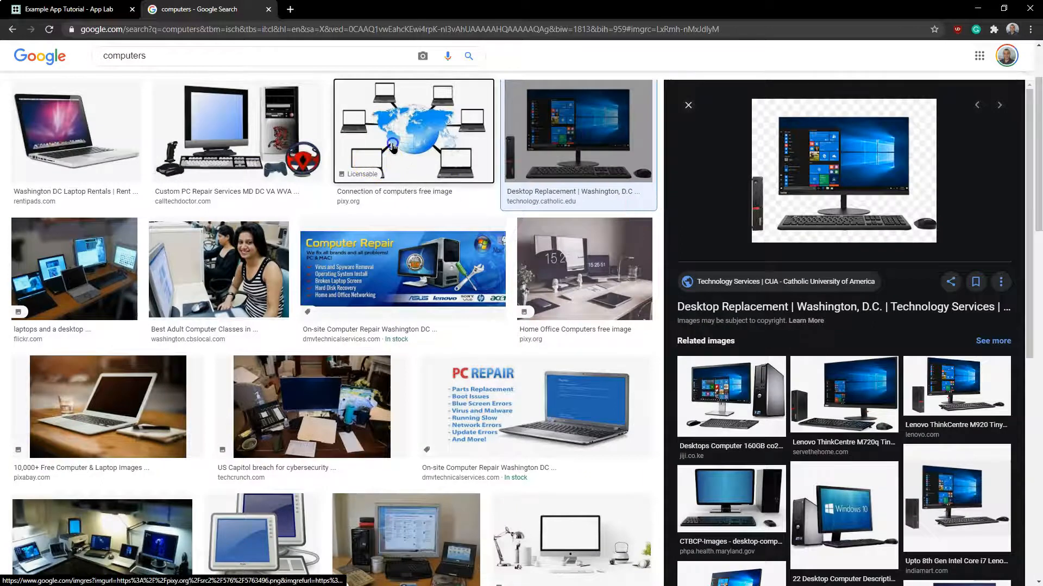
# Preview the silver laptop photo and copy its image address
pyautogui.click(75, 131)
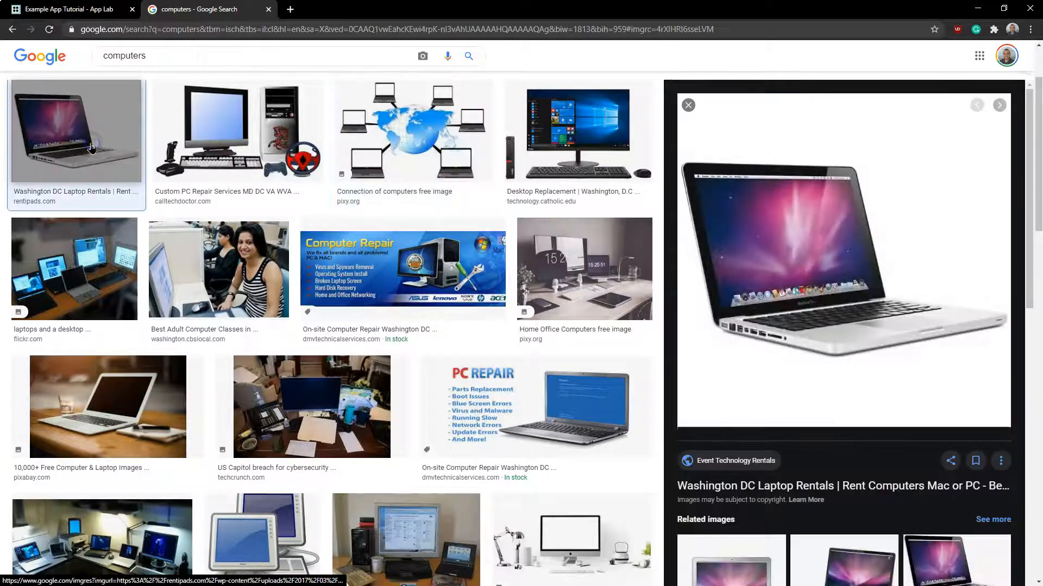
pyautogui.moveTo(796, 260)
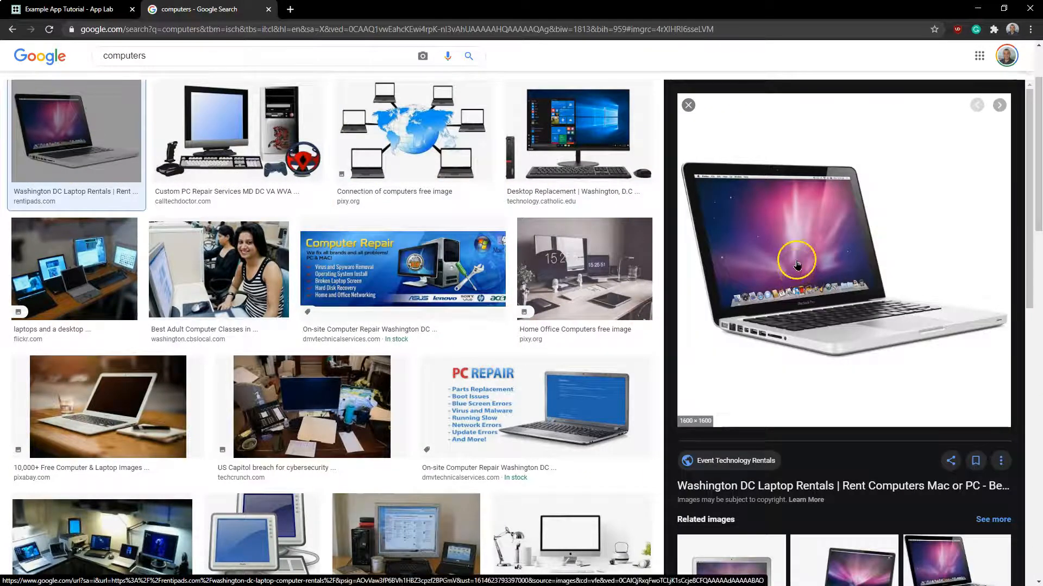
pyautogui.rightClick(796, 259)
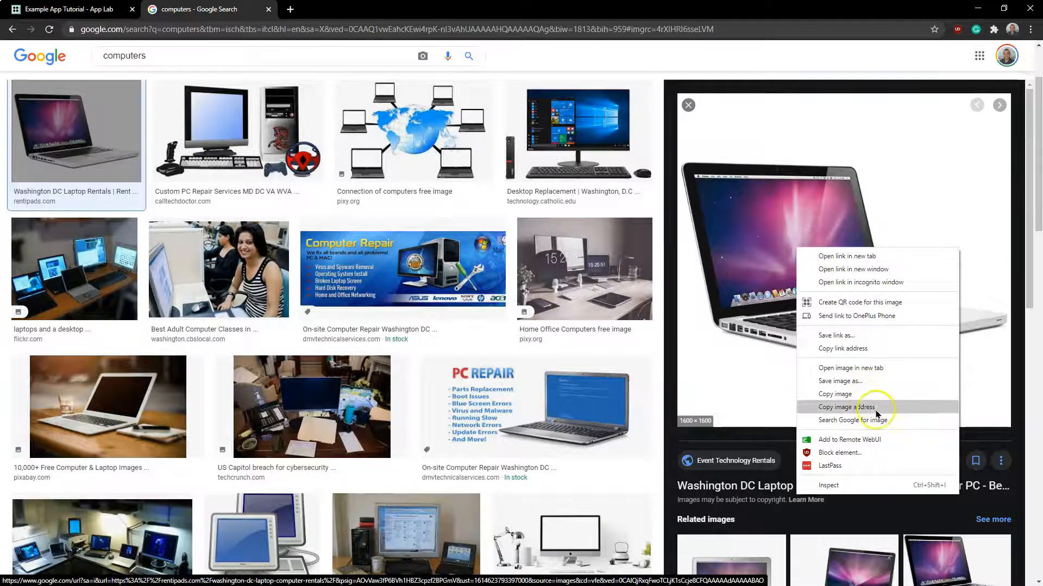
pyautogui.moveTo(877, 399)
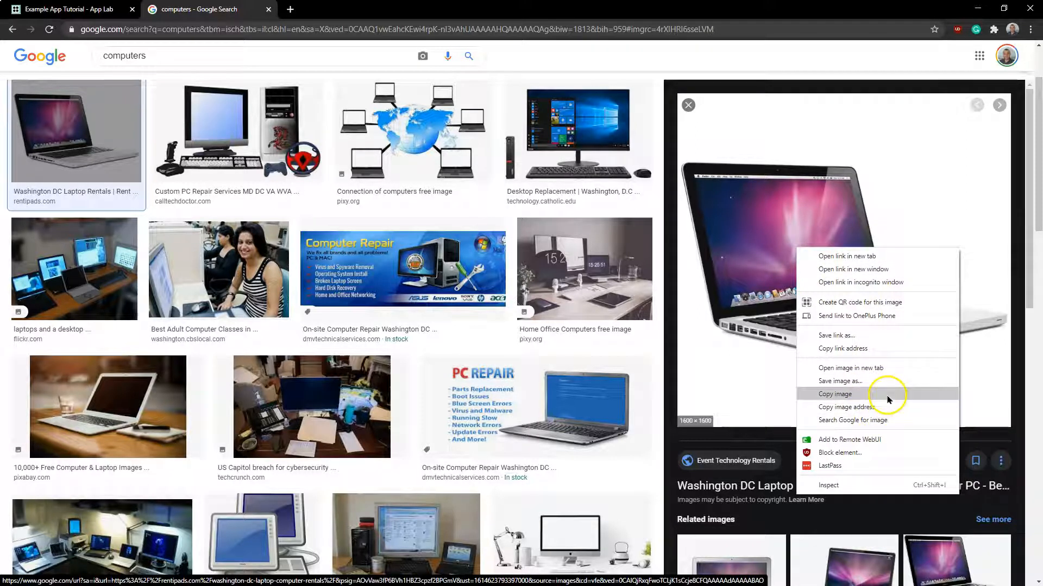
pyautogui.click(835, 394)
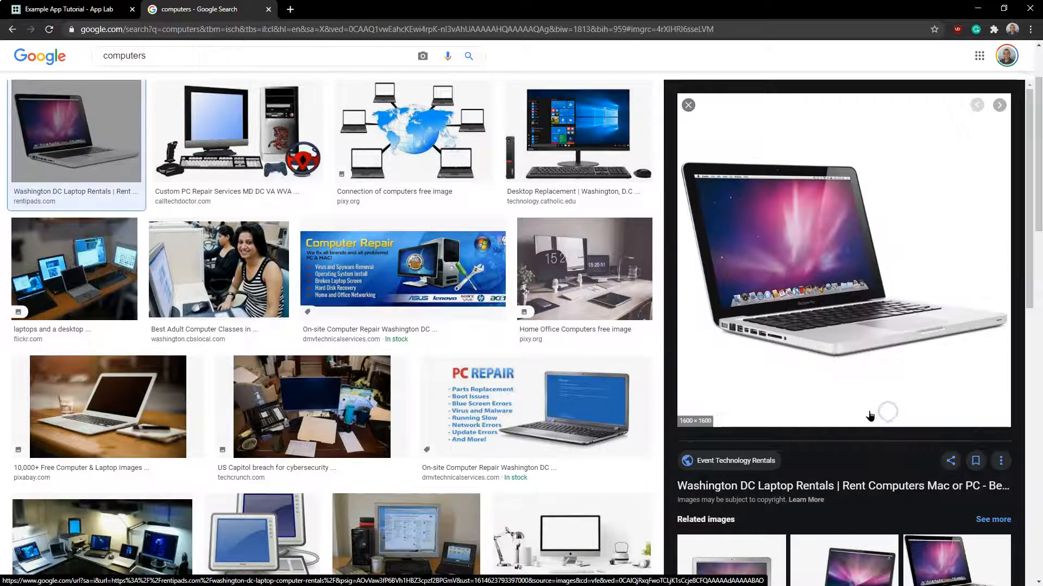
# Back in App Lab, paste the laptop photo URL as startScreen's background image link
pyautogui.click(67, 9)
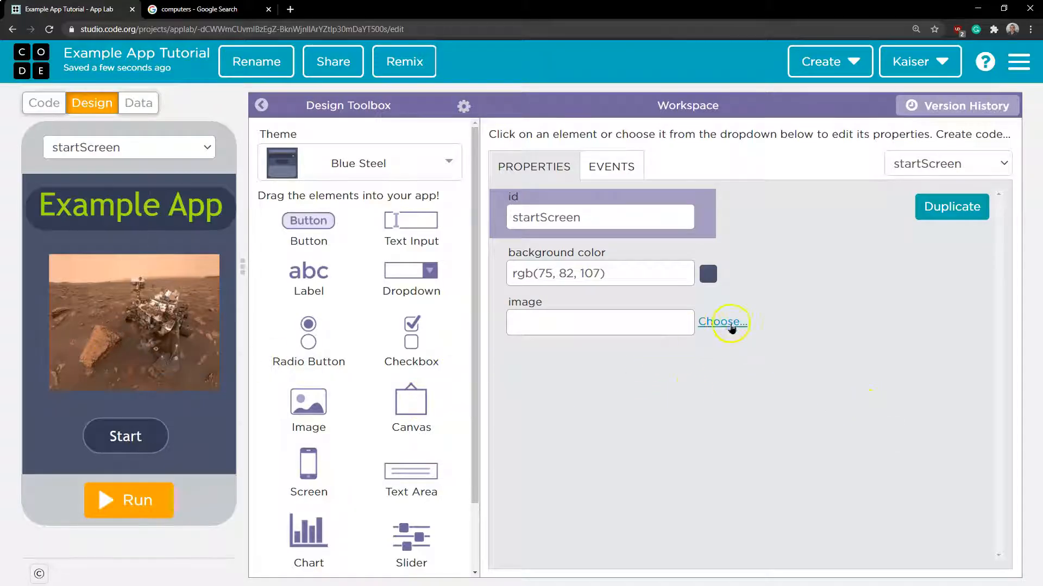
pyautogui.click(723, 322)
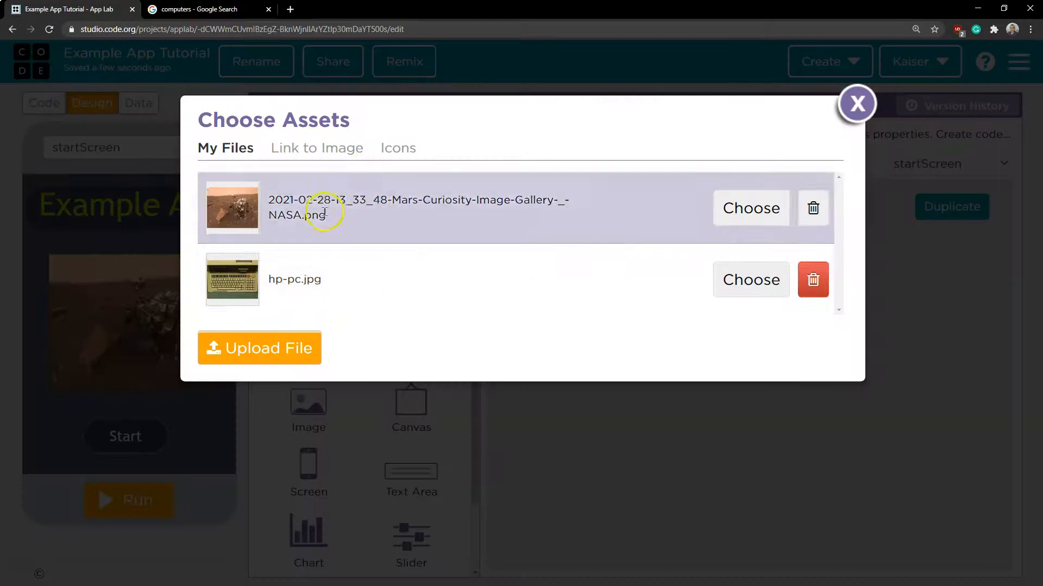
pyautogui.click(316, 148)
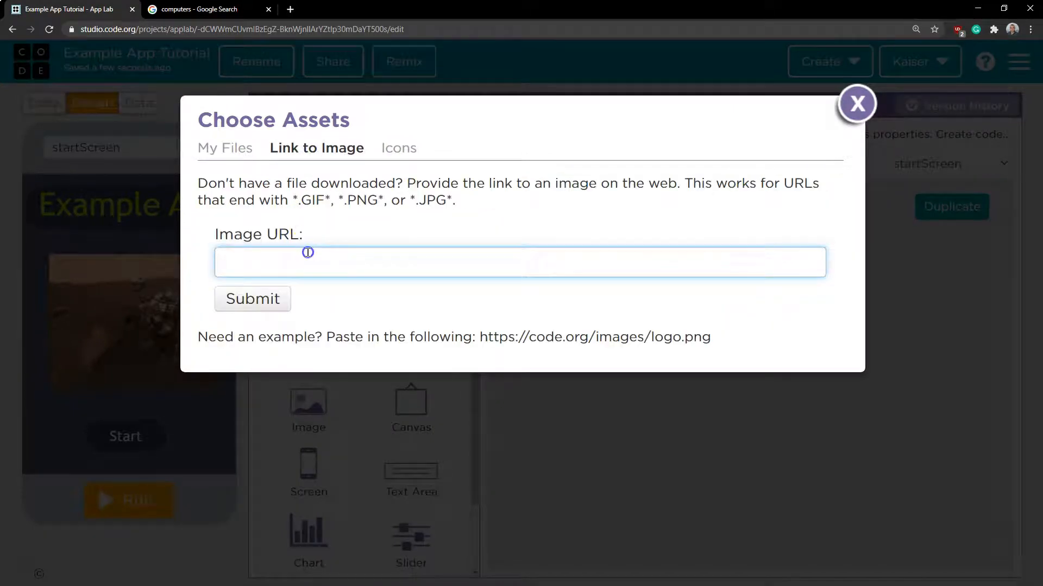
pyautogui.rightClick(308, 261)
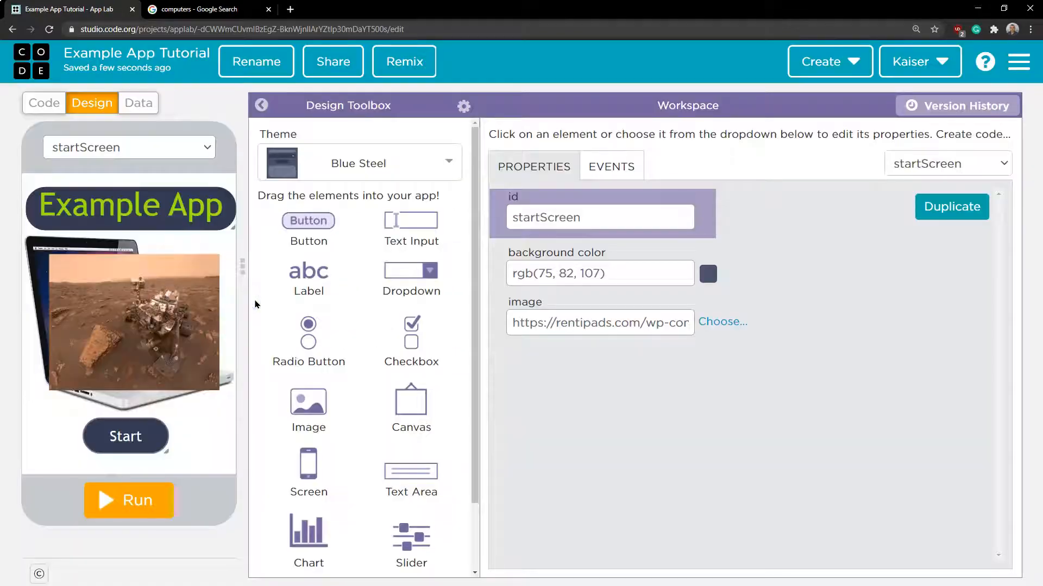
# Move the Mars rover image off the screen and reselect startScreen
pyautogui.click(130, 319)
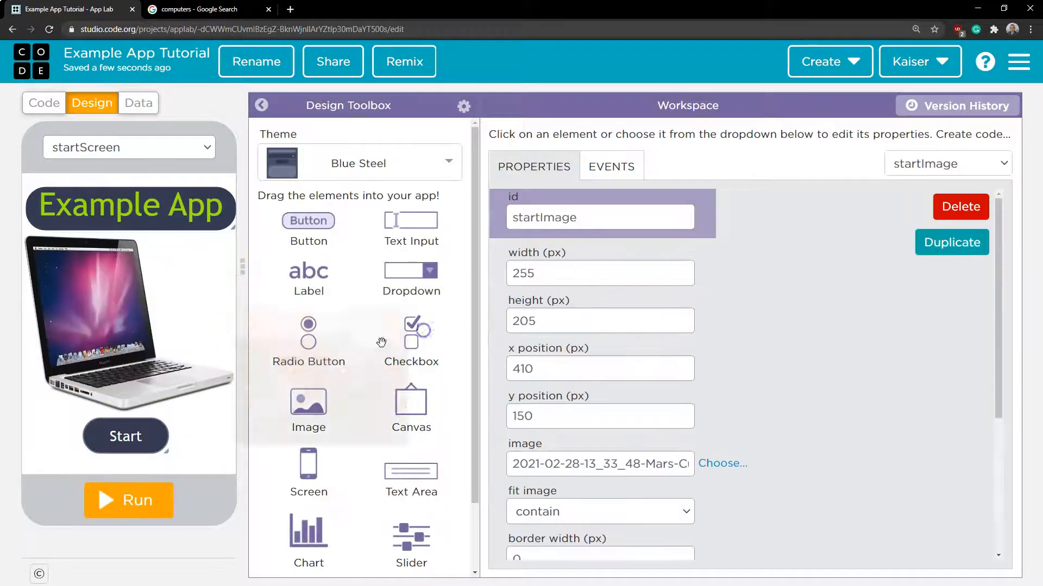
pyautogui.click(107, 310)
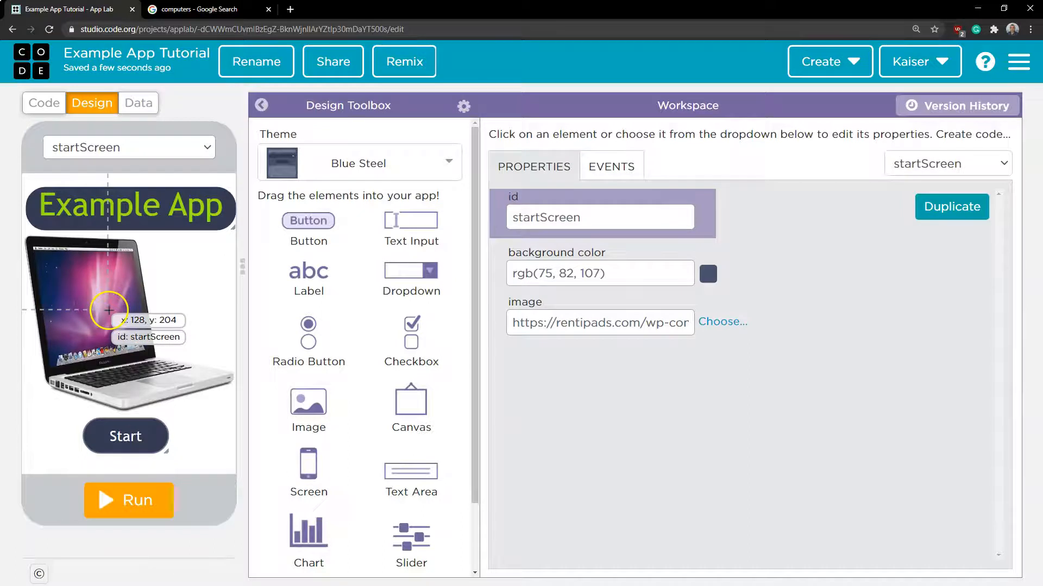
pyautogui.moveTo(172, 308)
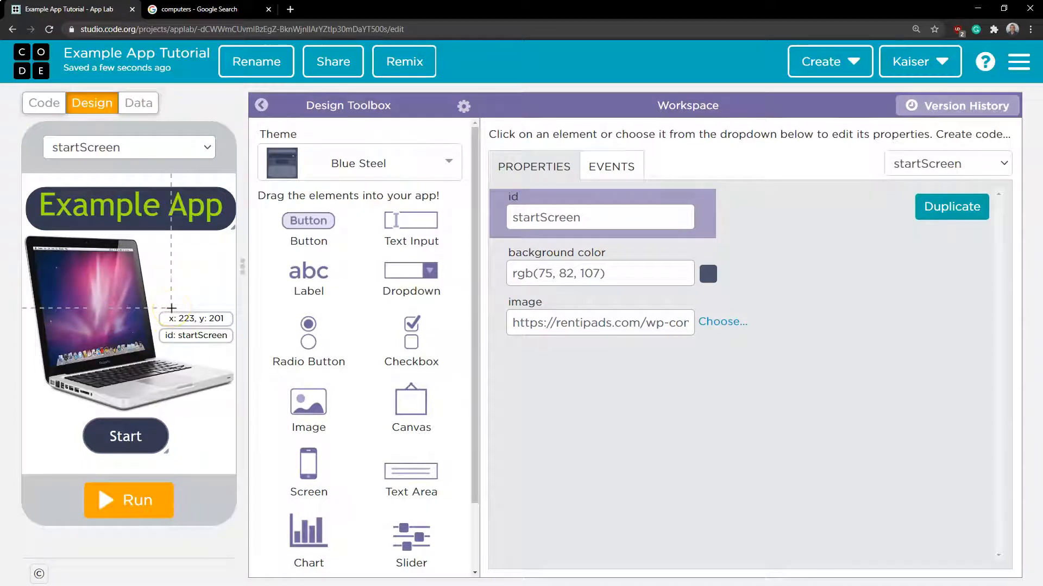